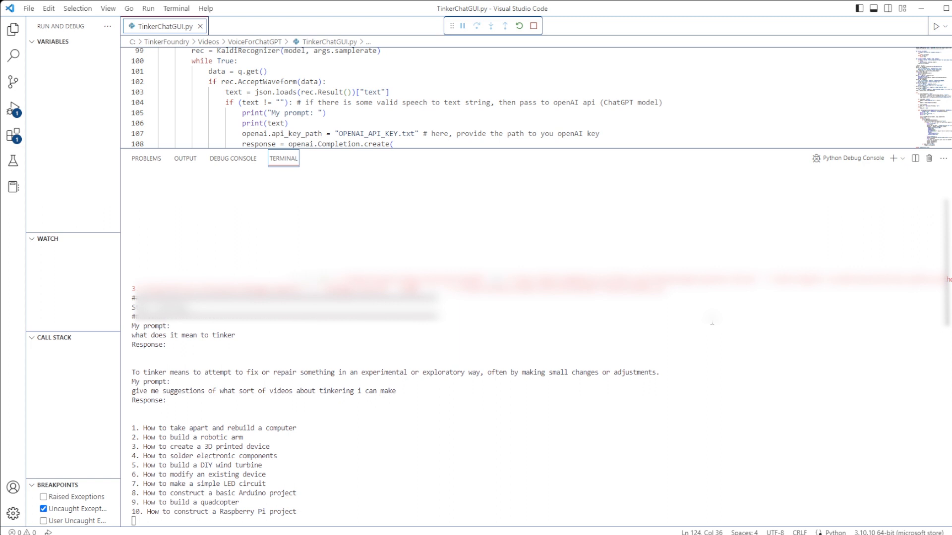
Scroll TinkerChatApp.py to show its dependency notes, imports and text-to-speech setup
scroll("down", 3)
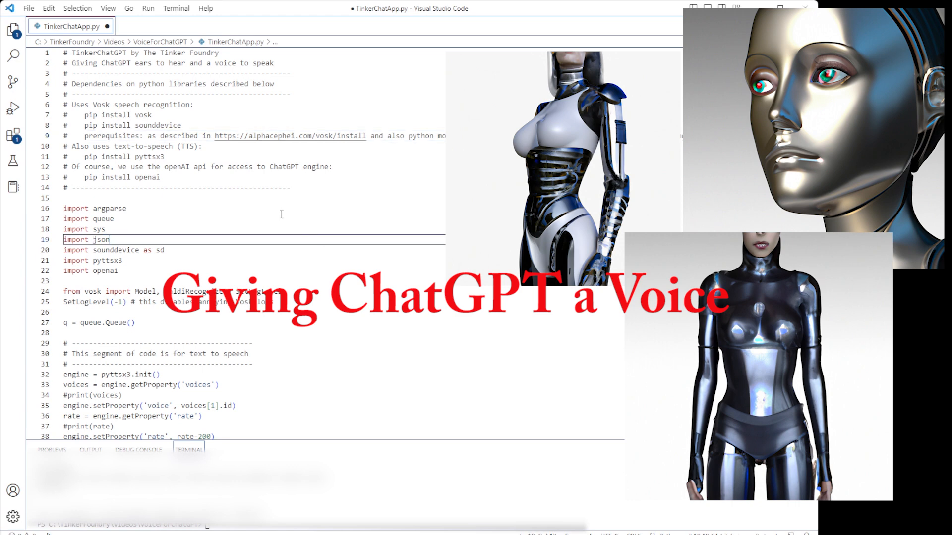
mouse_move(247, 114)
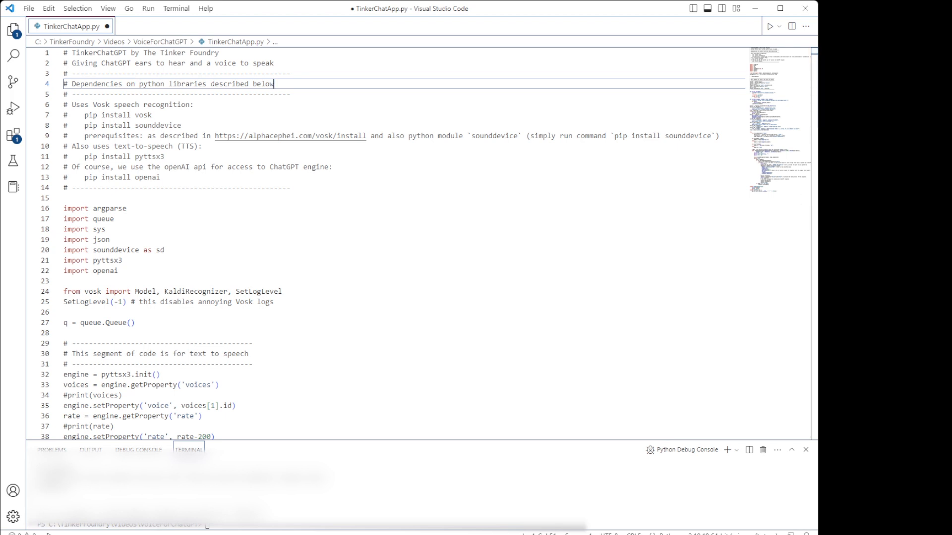
mouse_move(284, 333)
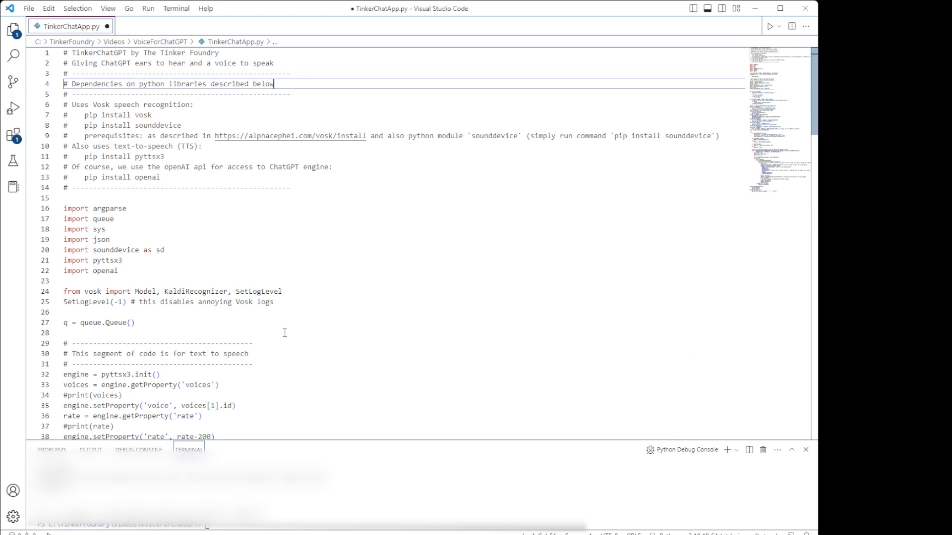
mouse_move(346, 306)
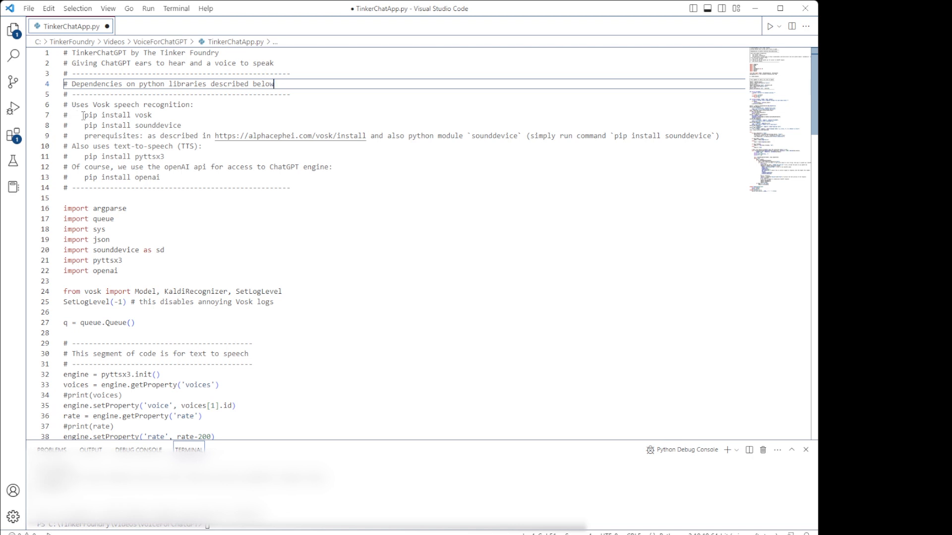
left_click_drag(63, 105, 154, 115)
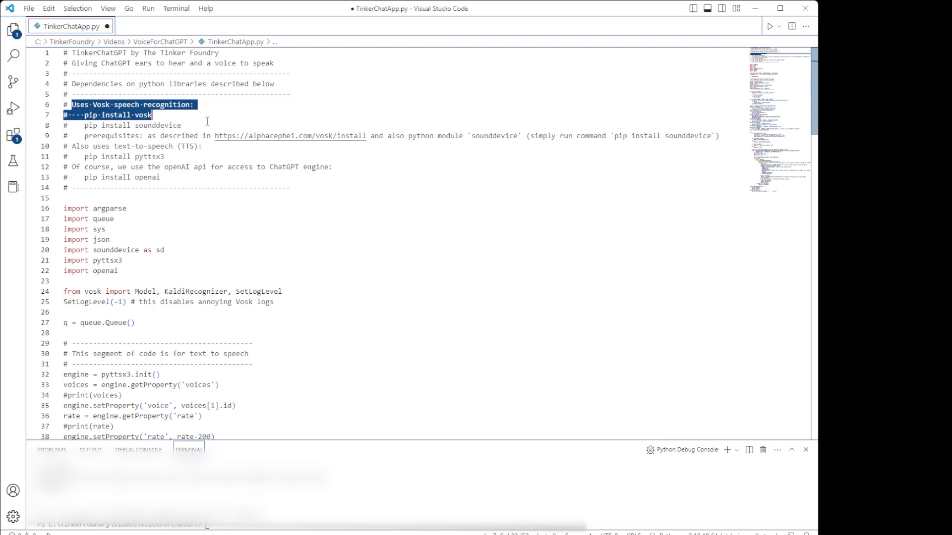
left_click(200, 146)
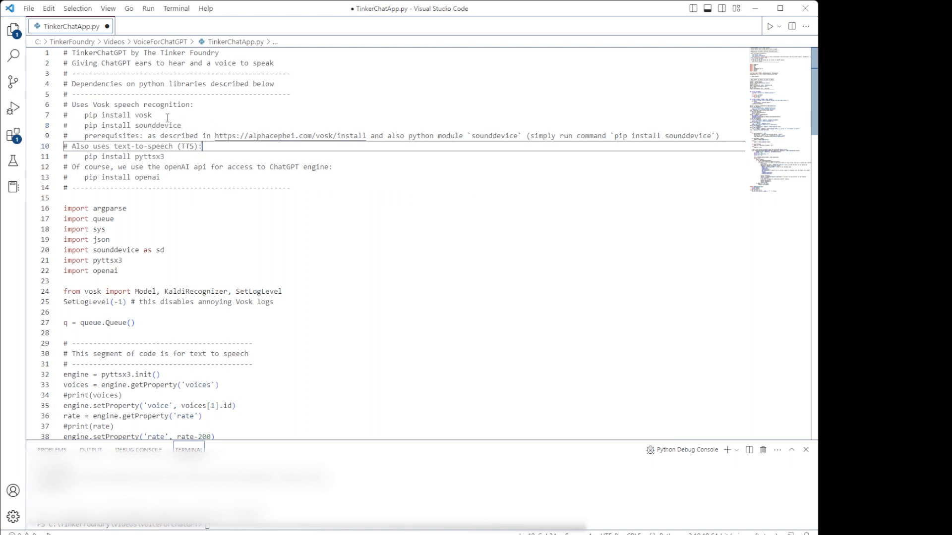
mouse_move(85, 125)
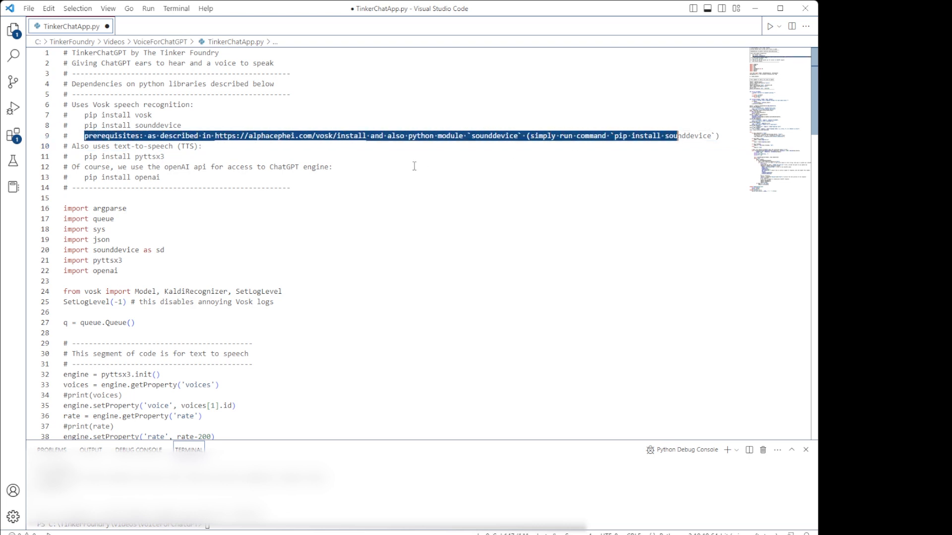
left_click(414, 167)
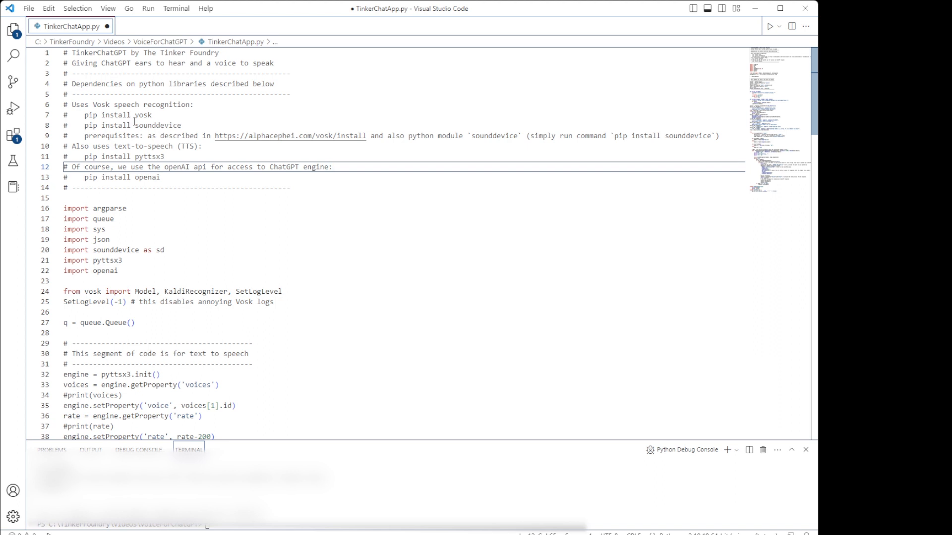
double_click(155, 125)
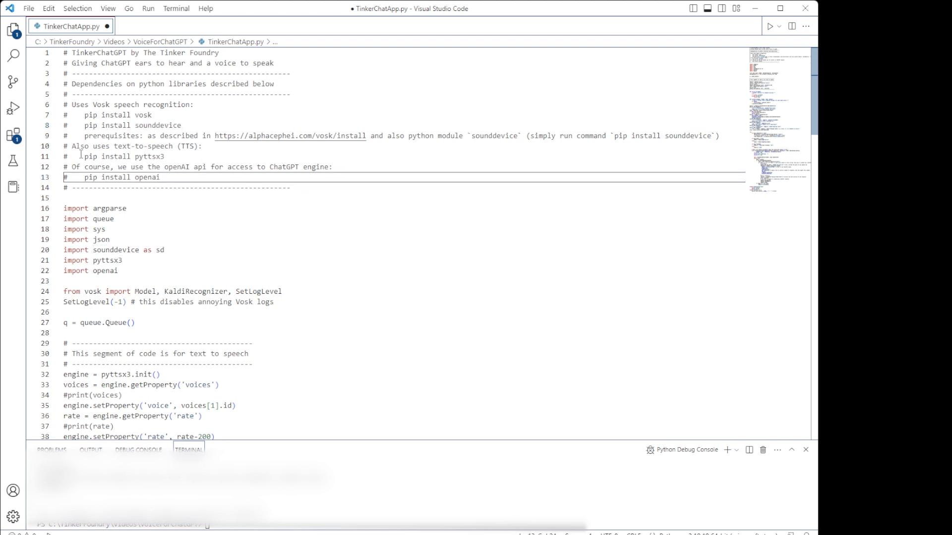
double_click(121, 156)
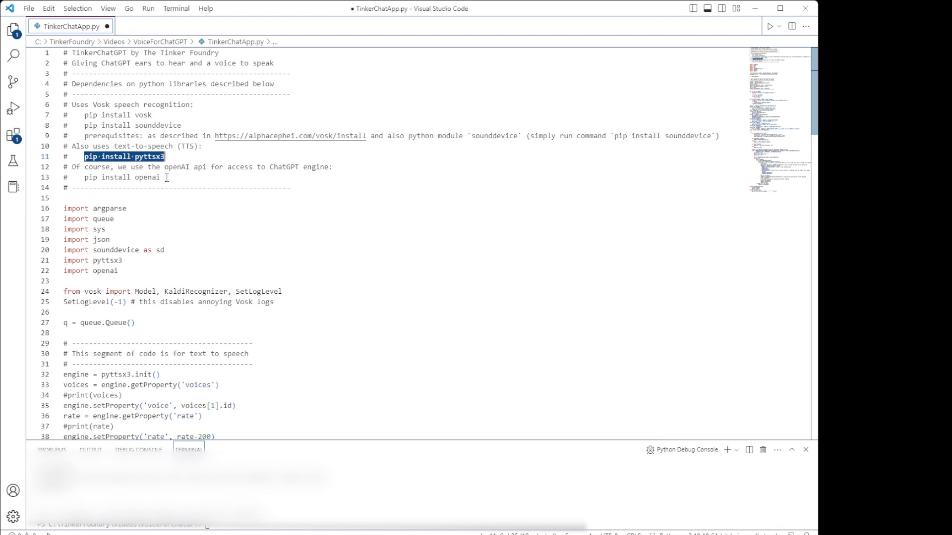
double_click(127, 177)
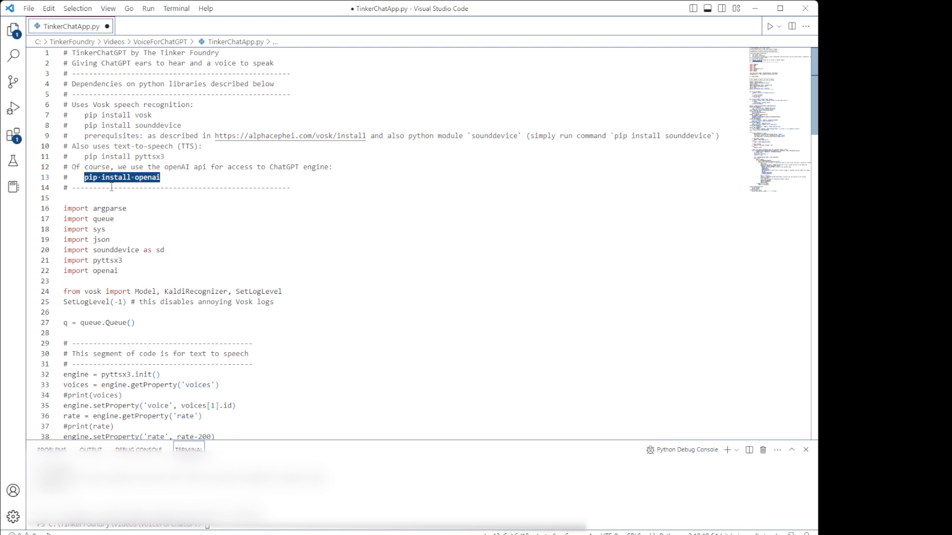
mouse_move(174, 197)
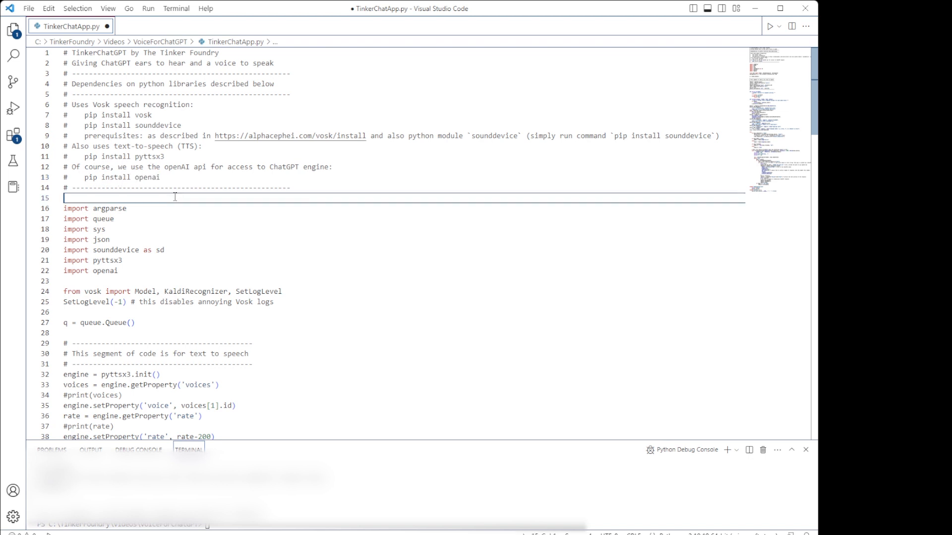
mouse_move(193, 291)
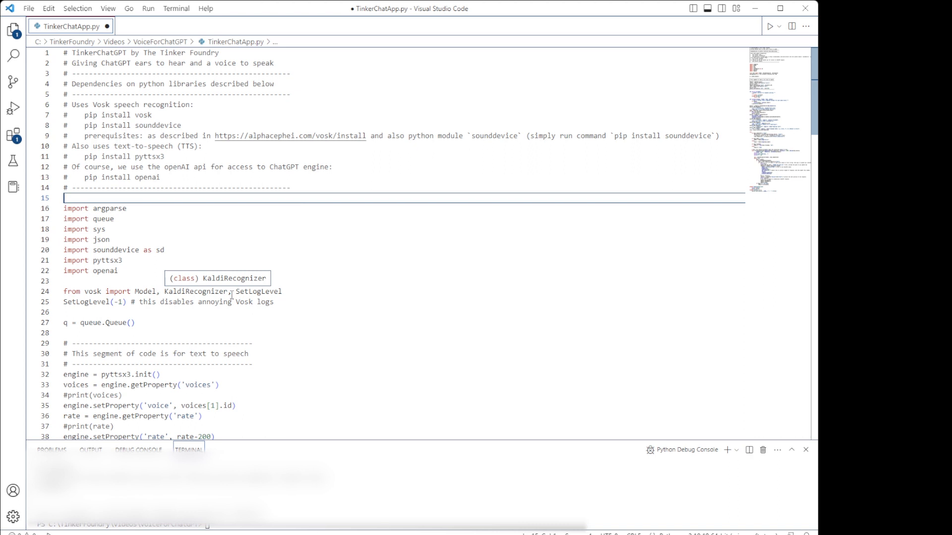
mouse_move(237, 240)
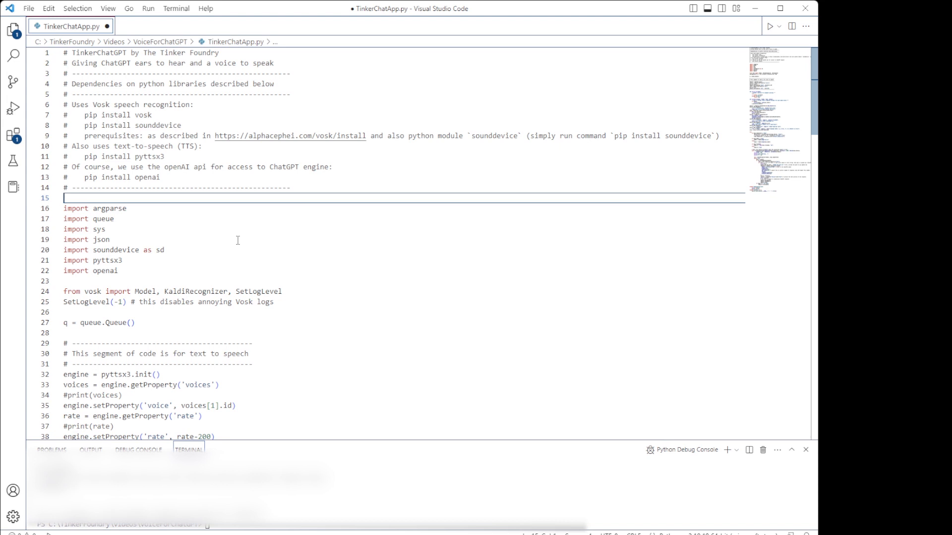
mouse_move(170, 159)
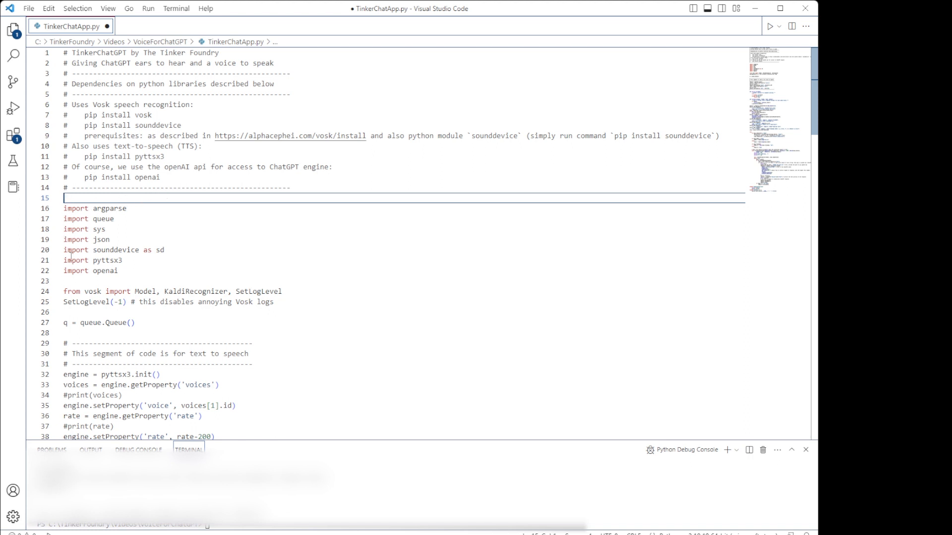
scroll("down", 3)
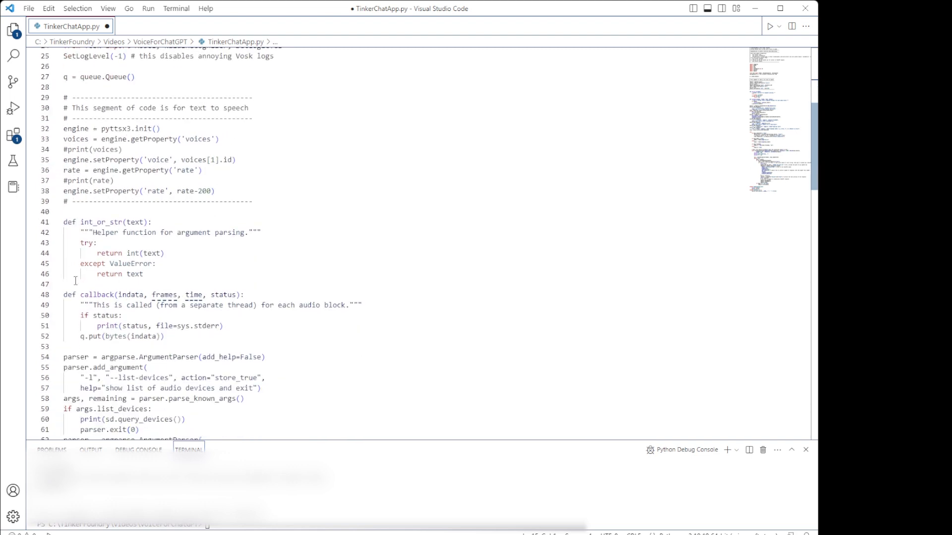
scroll("down", 3)
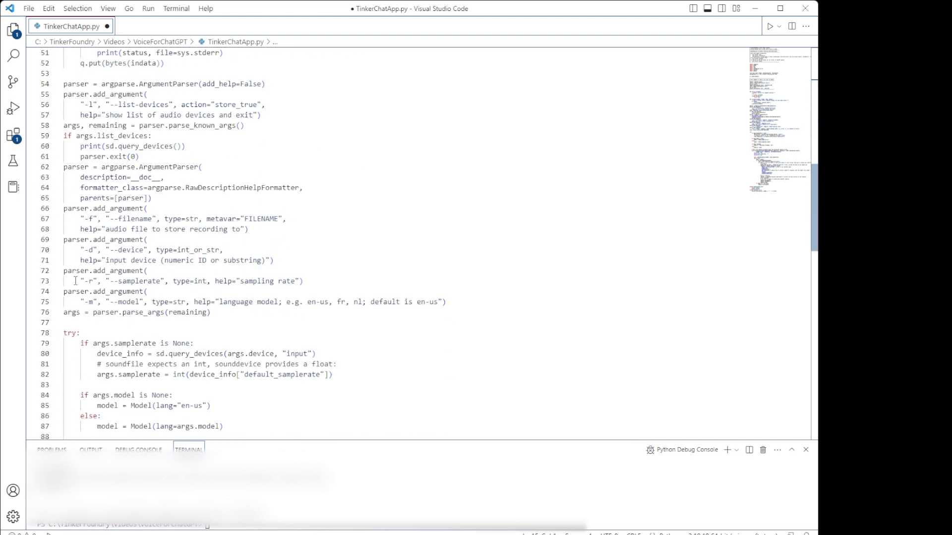
scroll("down", 3)
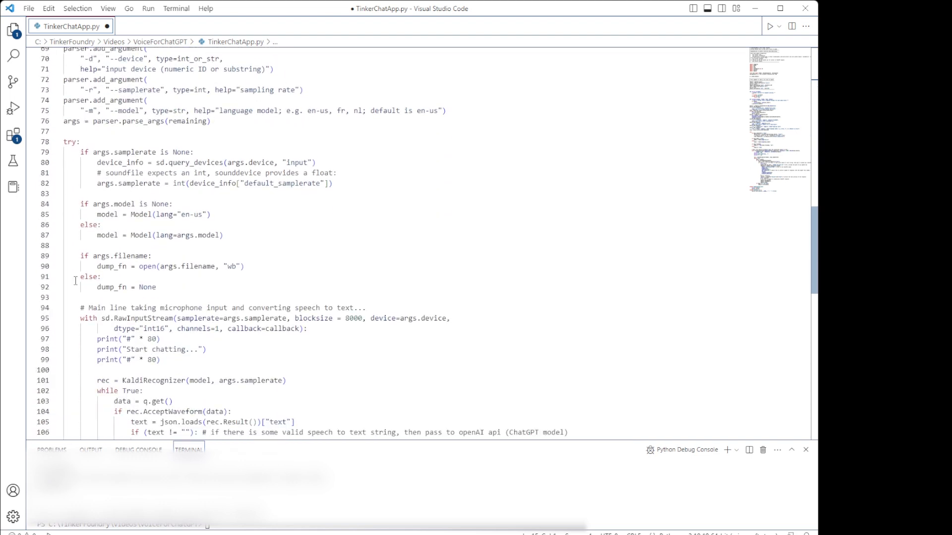
scroll("down", 3)
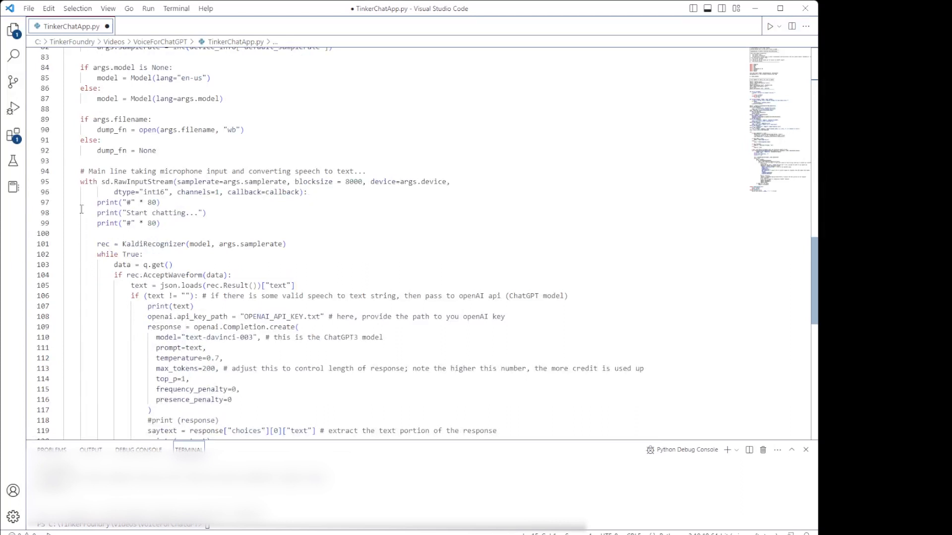
triple_click(220, 171)
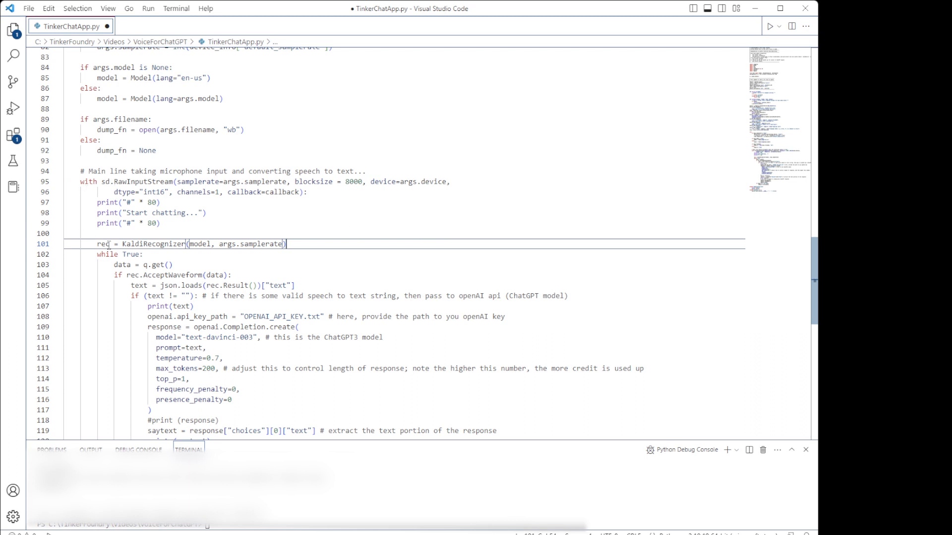
double_click(144, 243)
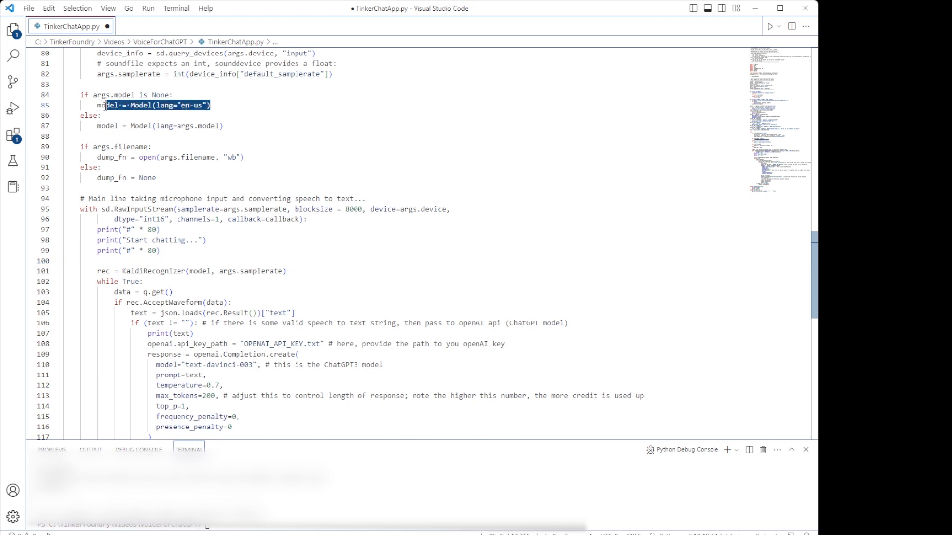
scroll("down", 3)
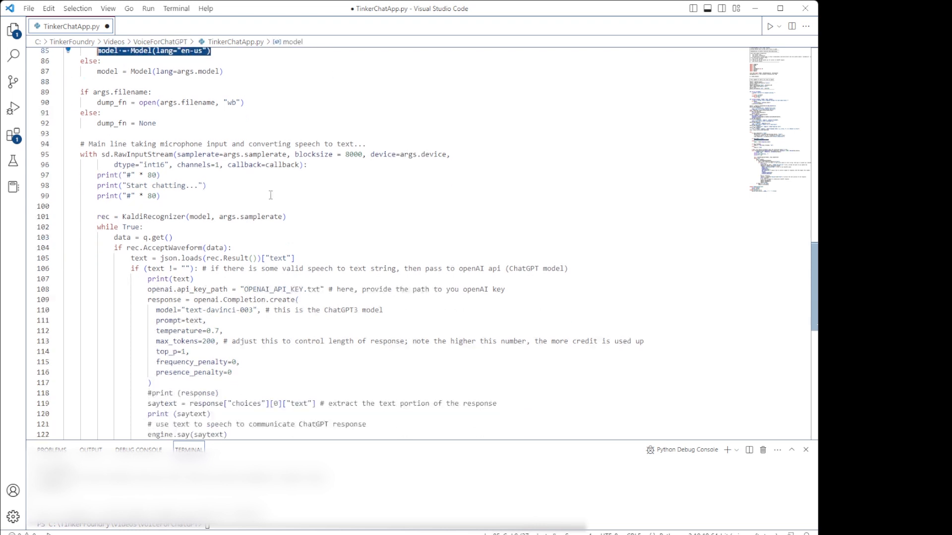
scroll("up", 3)
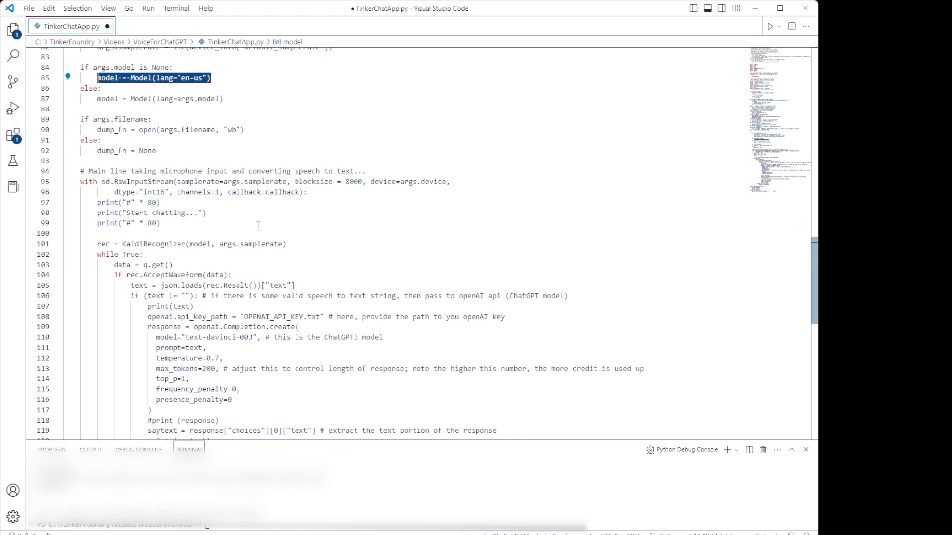
left_click(159, 222)
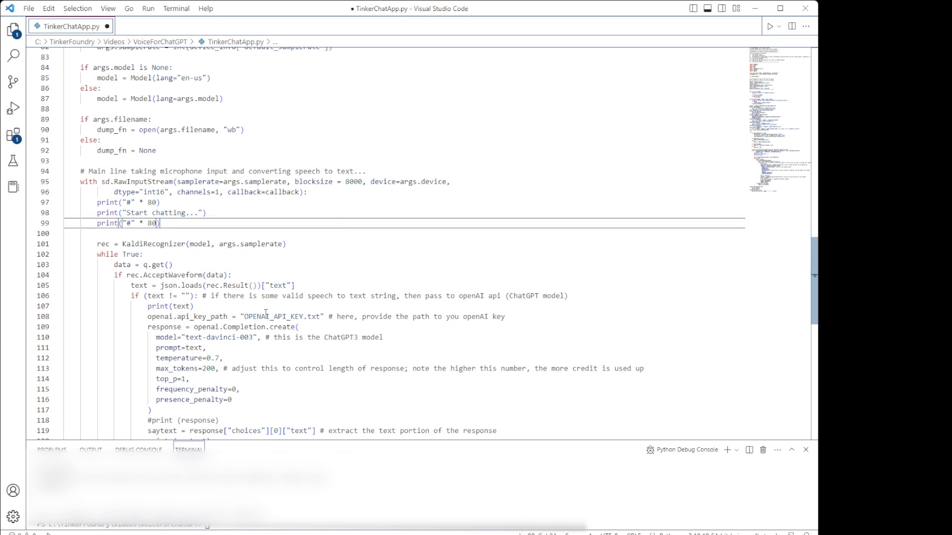
mouse_move(349, 249)
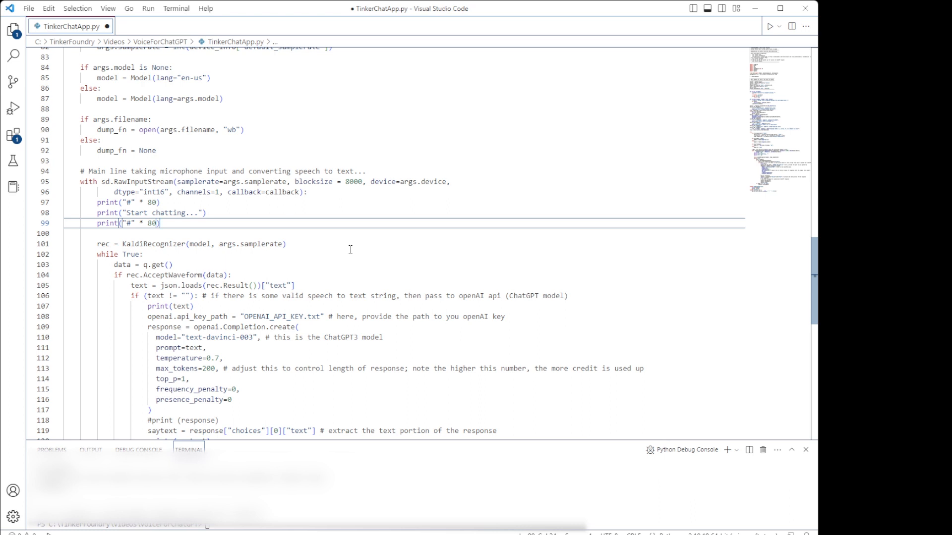
scroll("down", 3)
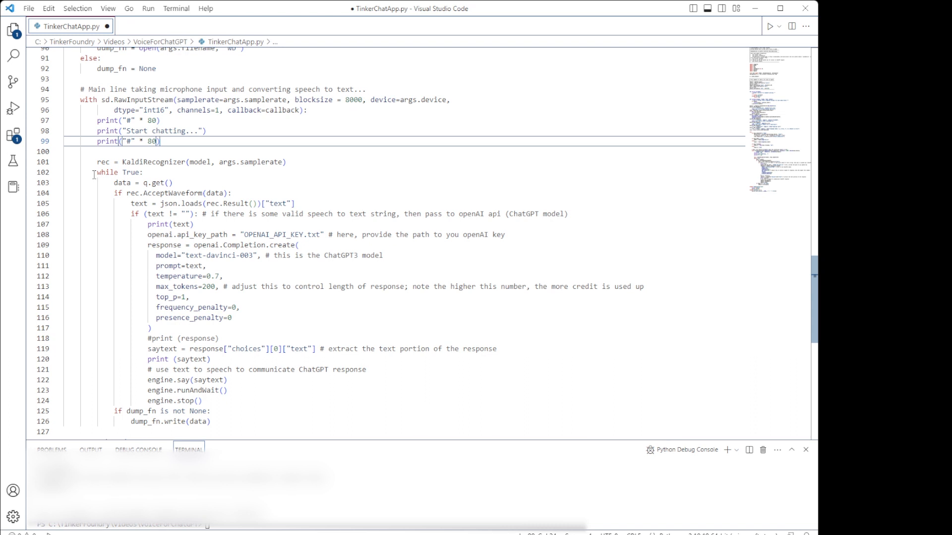
mouse_move(141, 197)
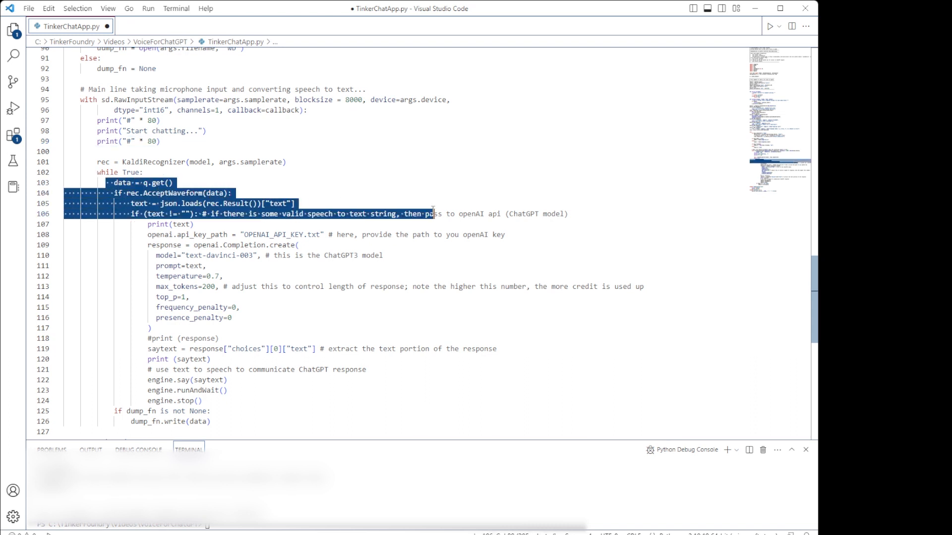
left_click(297, 244)
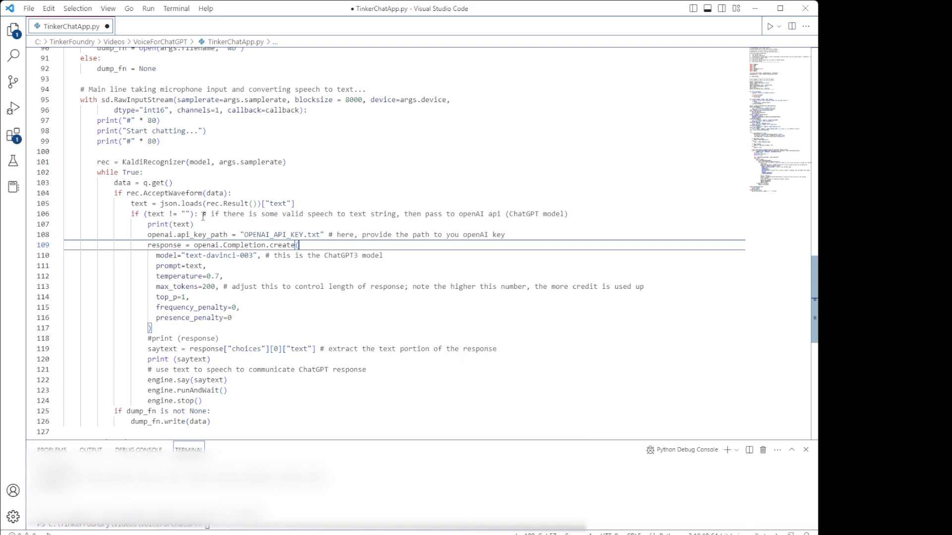
scroll("down", 3)
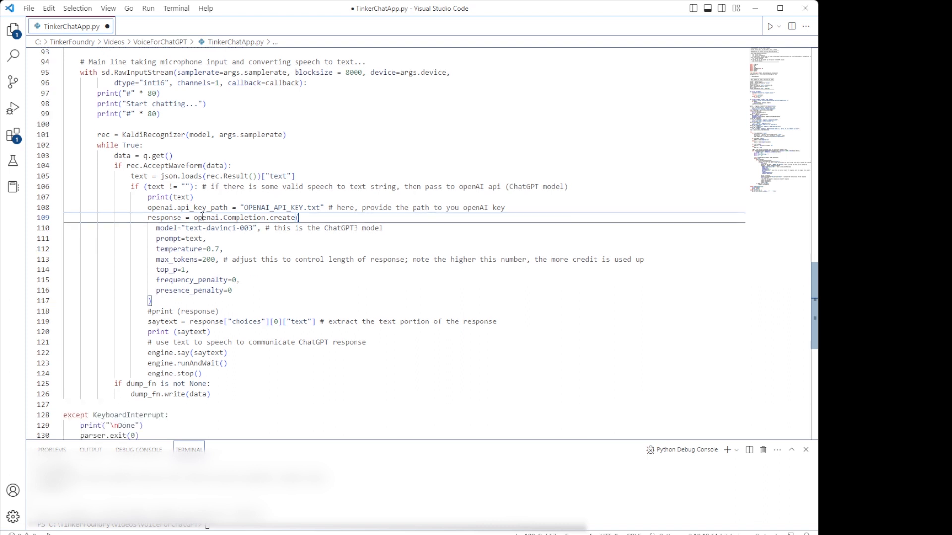
scroll("down", 3)
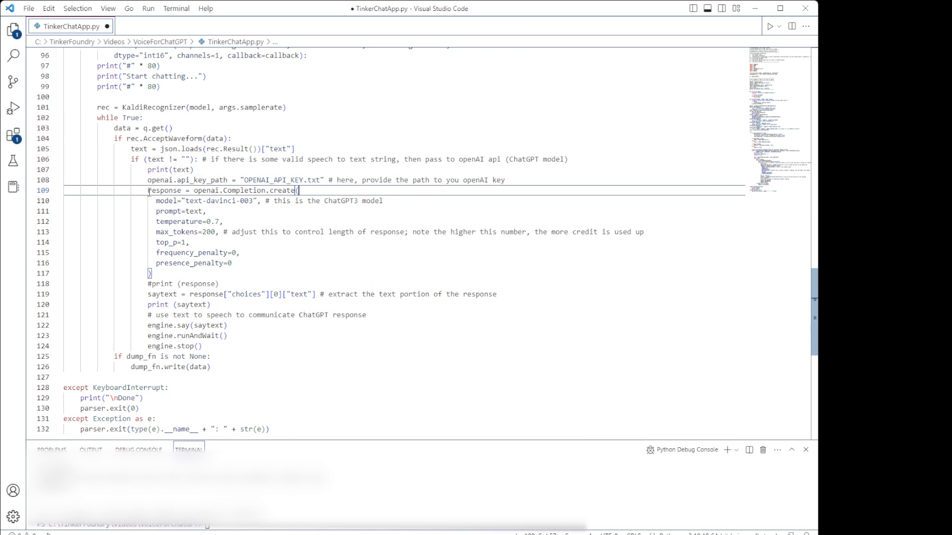
mouse_move(151, 180)
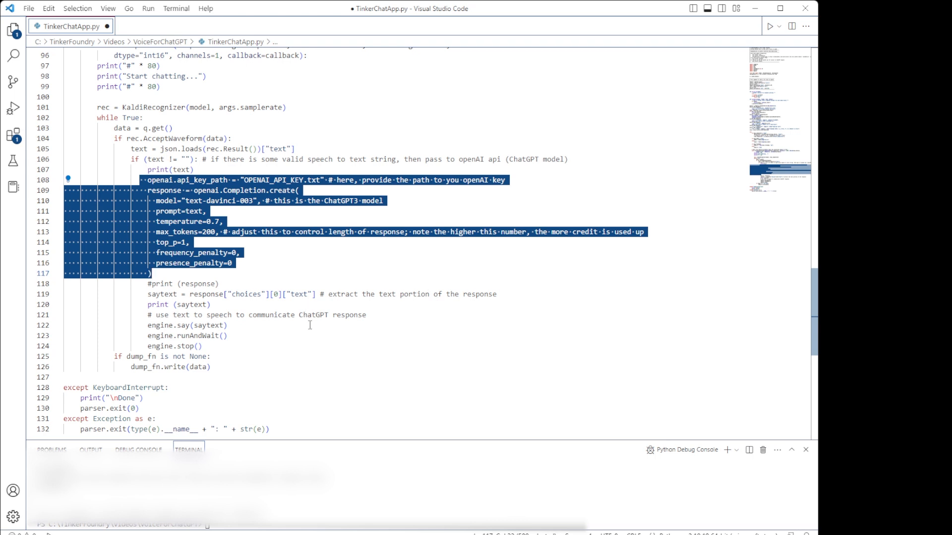
mouse_move(264, 335)
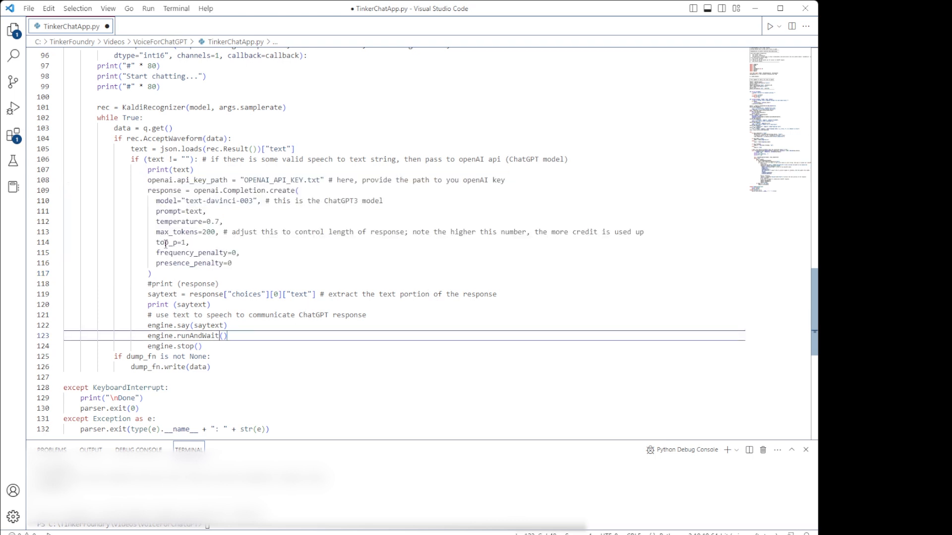
double_click(193, 211)
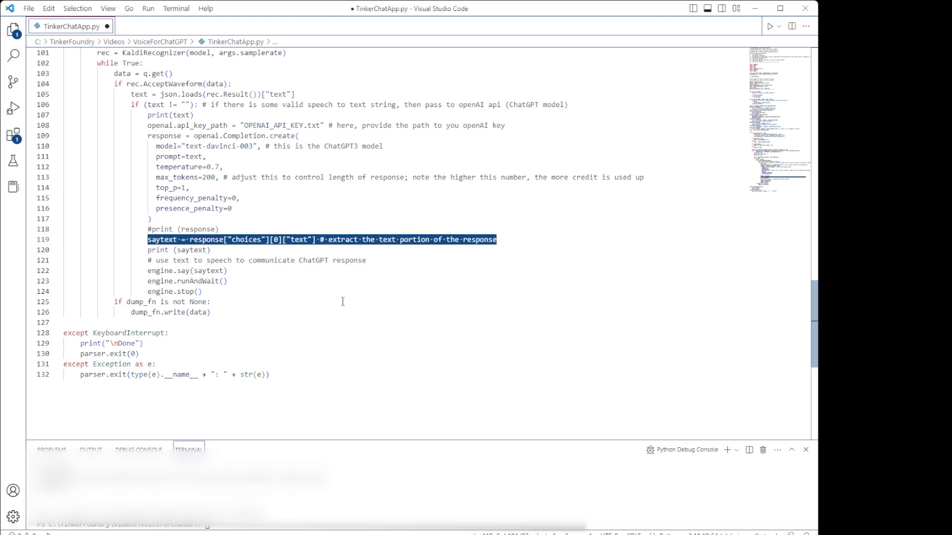
Enlarge the terminal panel and start a debug run of TinkerChatGUI.py
left_click(146, 267)
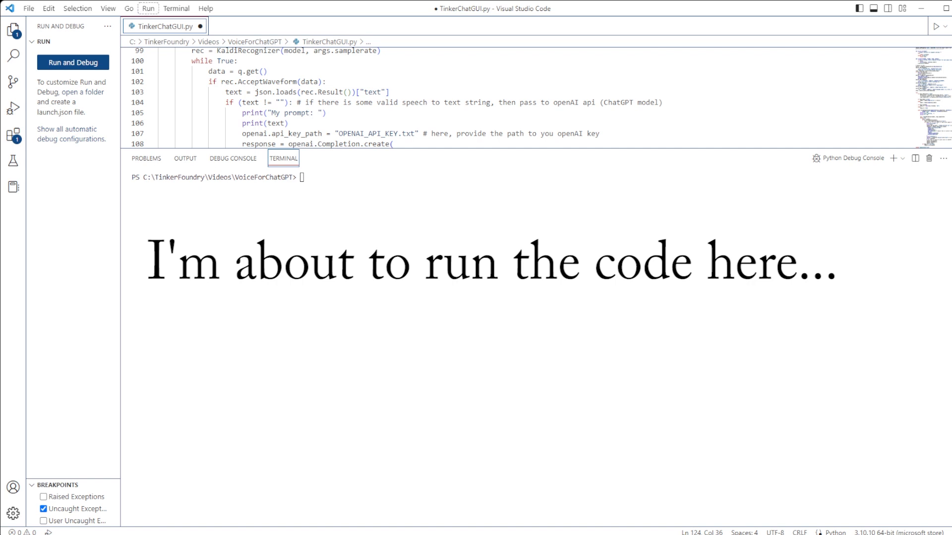
left_click(73, 62)
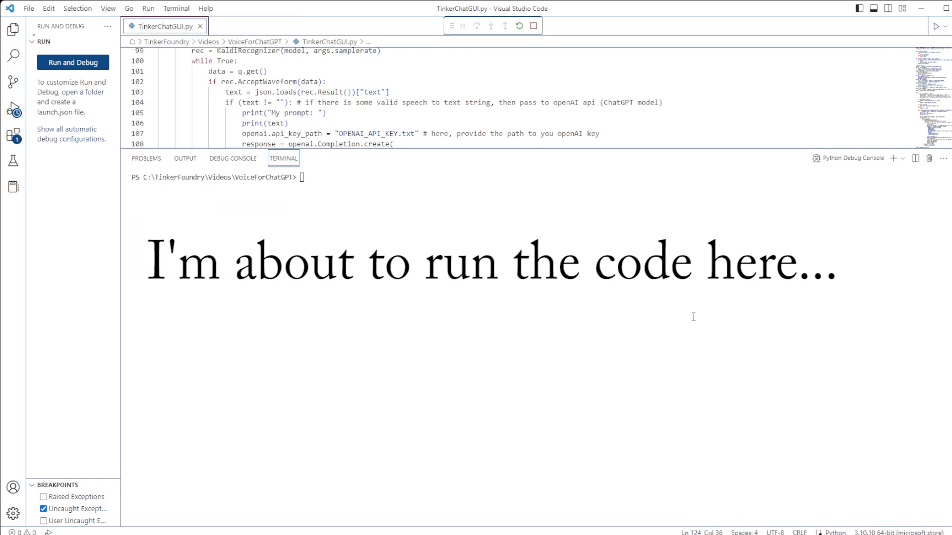